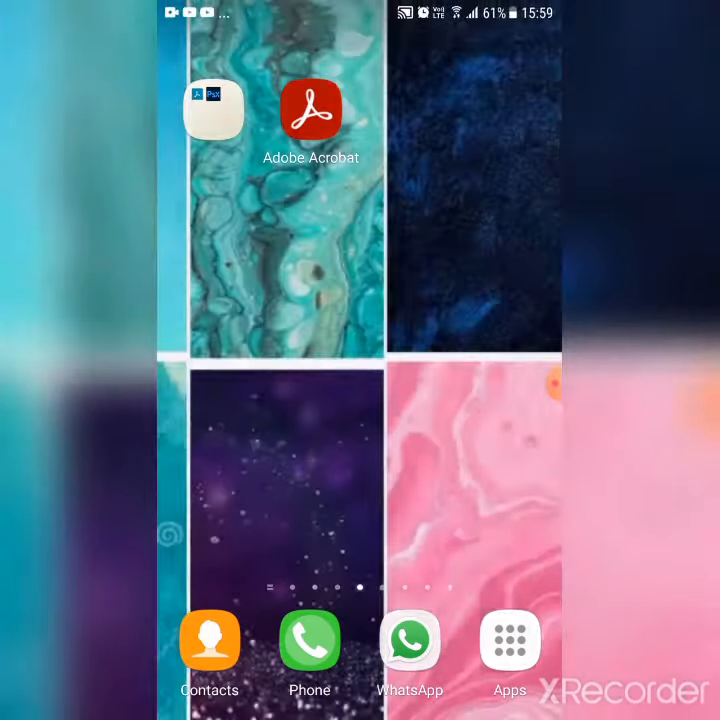
- Name the folder holding Adobe Scan and Photoshop Express 'Adobe Software Developed Apps', correcting a mistyped start
left_click(214, 110)
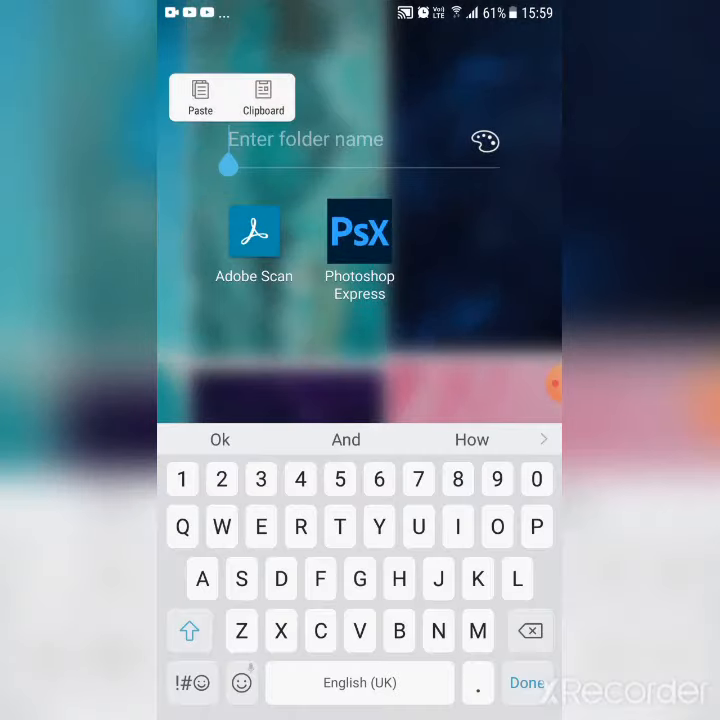
type("Wa")
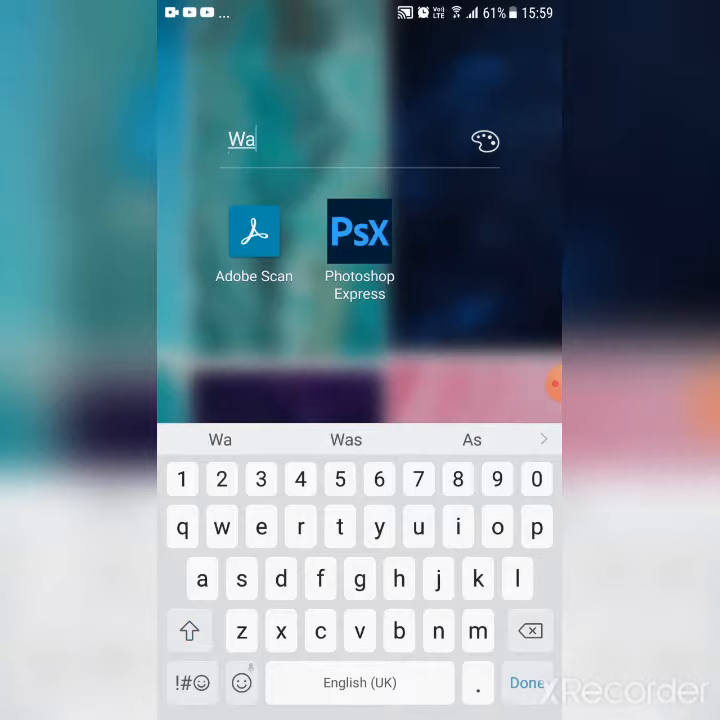
left_click(242, 140)
type("Ad")
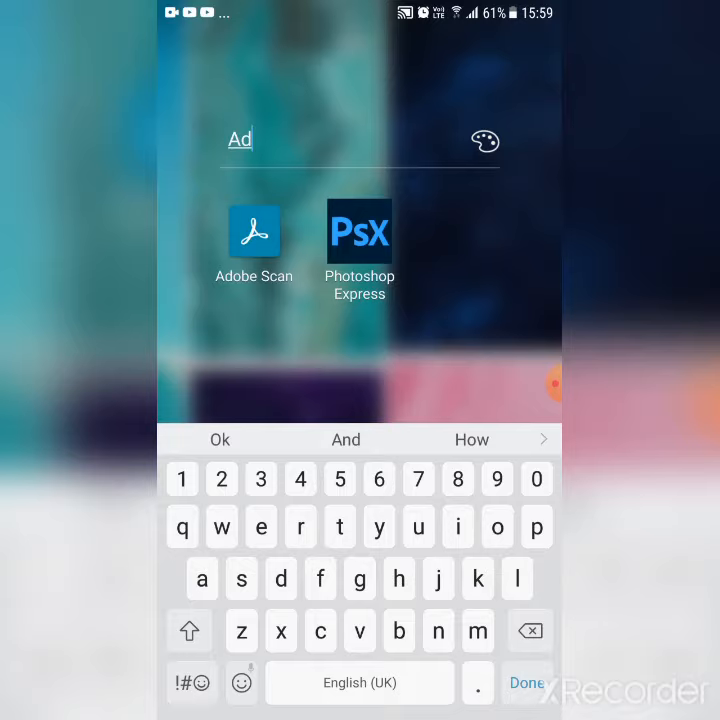
type("obe Software d")
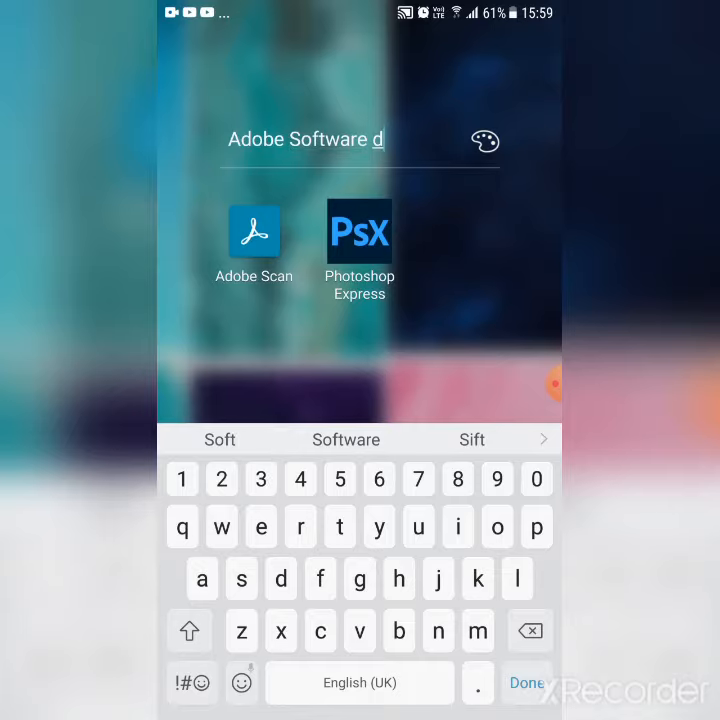
left_click(280, 580)
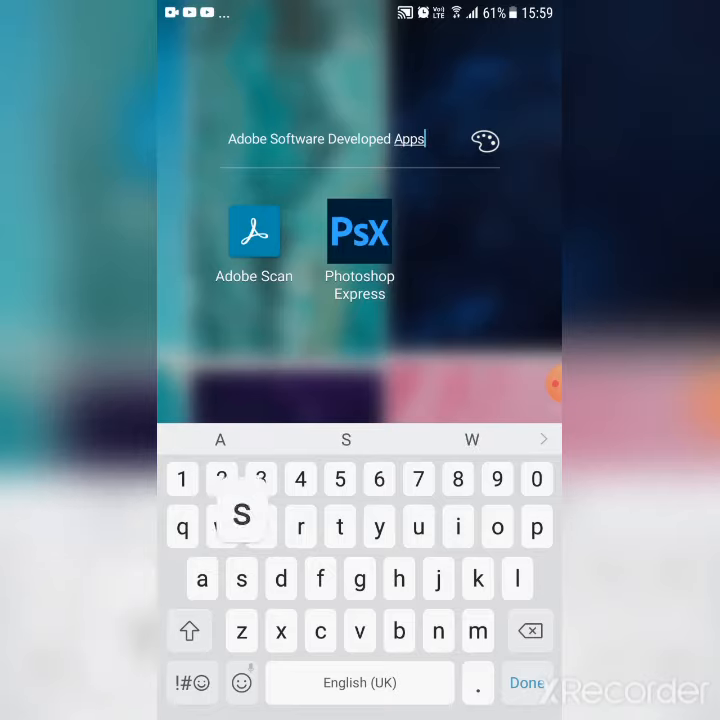
left_click(528, 684)
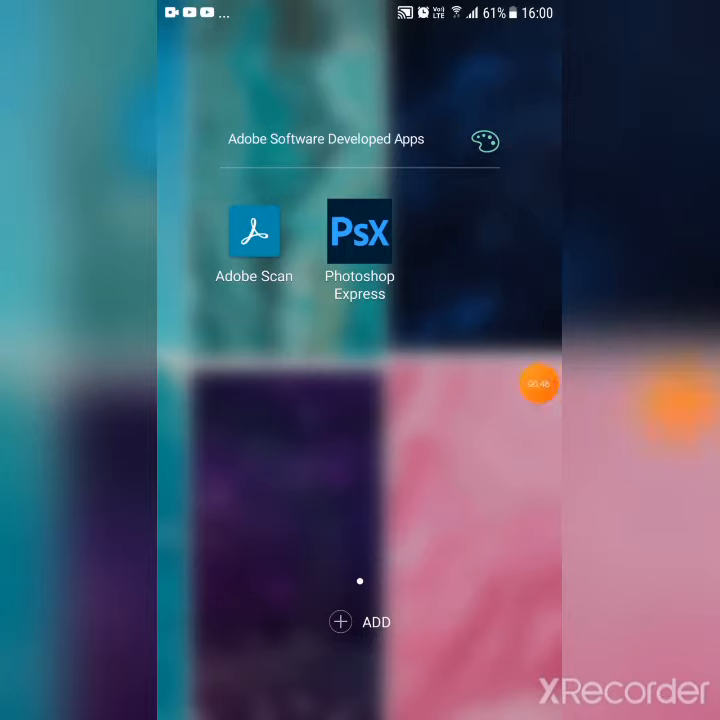
- Add Adobe Acrobat to the folder beside Adobe Scan and Photoshop Express
left_click(540, 384)
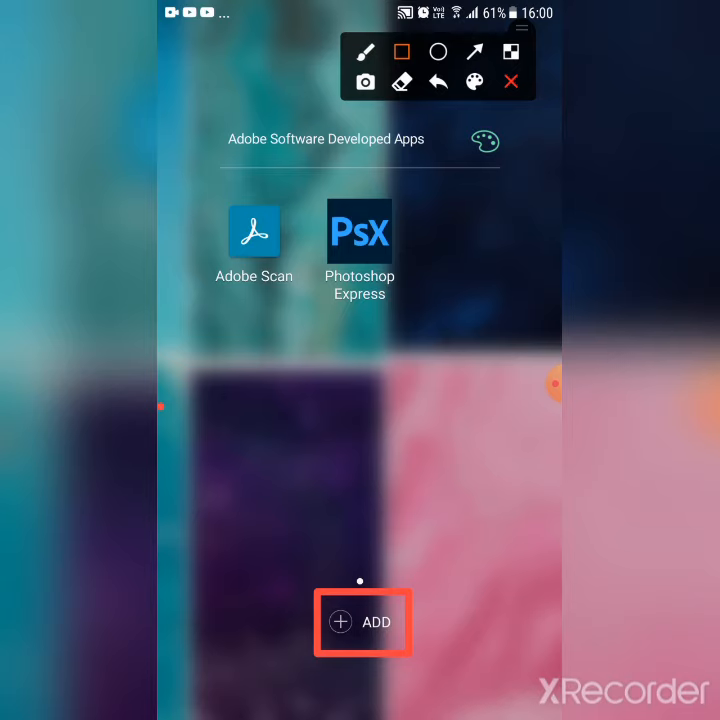
left_click(364, 620)
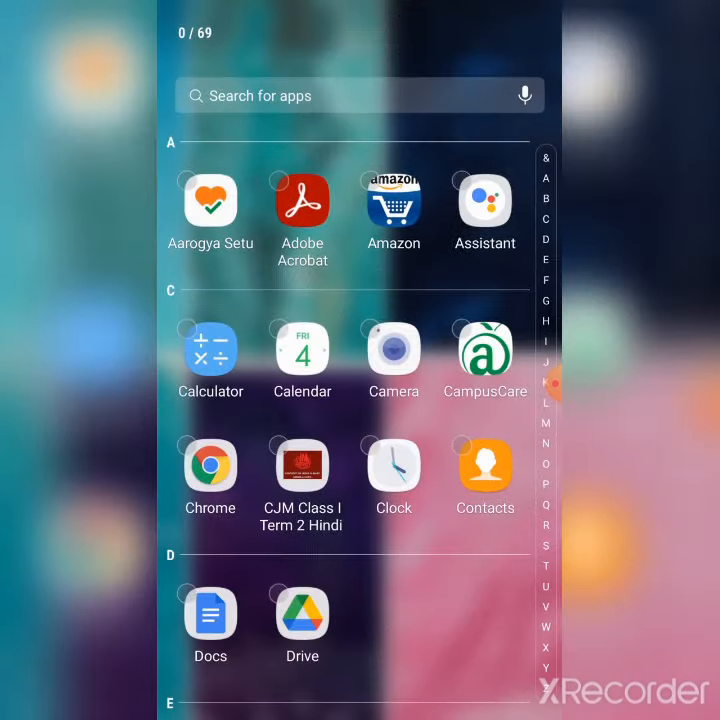
left_click(302, 204)
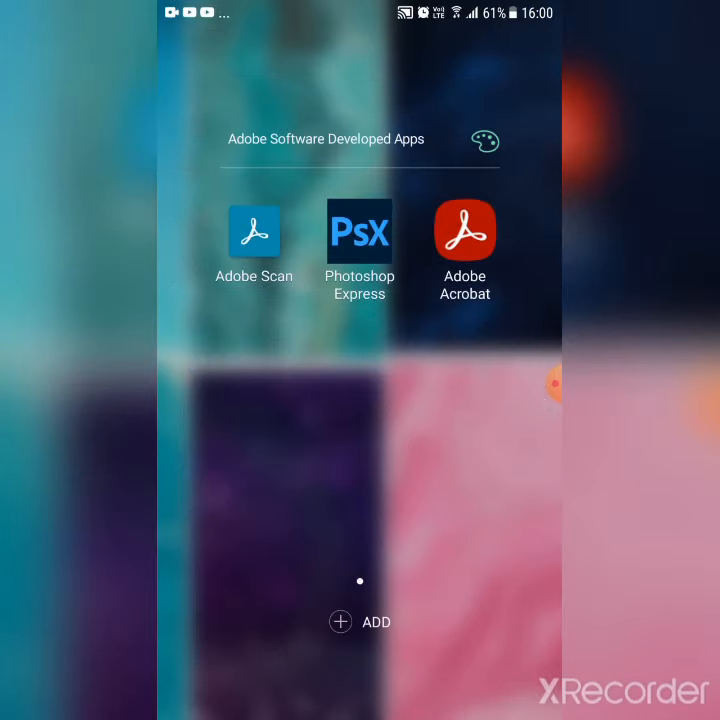
- Bring up the folder's colour palette beside its name
left_click(486, 140)
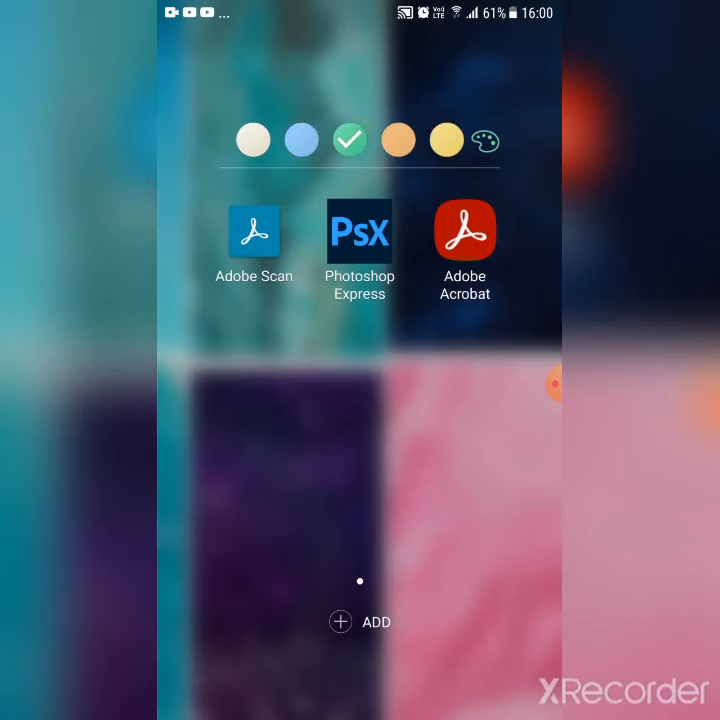
left_click(552, 384)
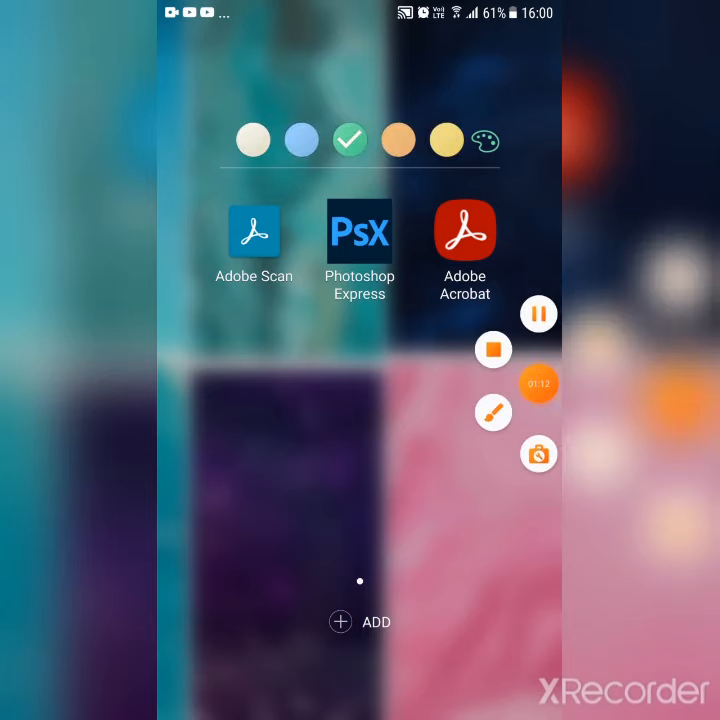